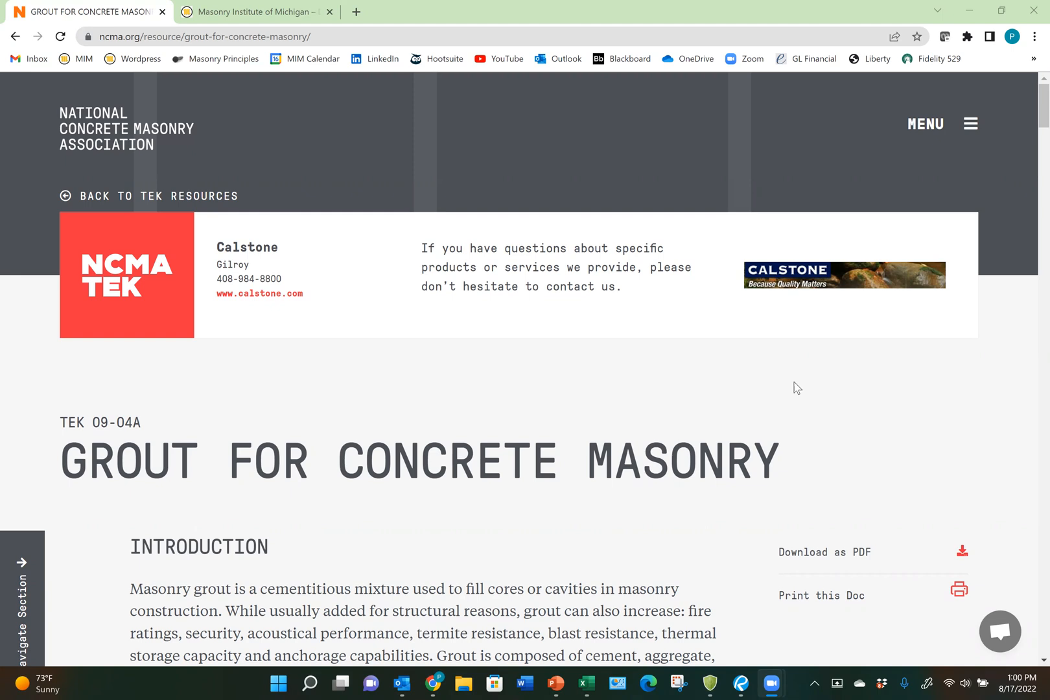
mouse_move(741, 397)
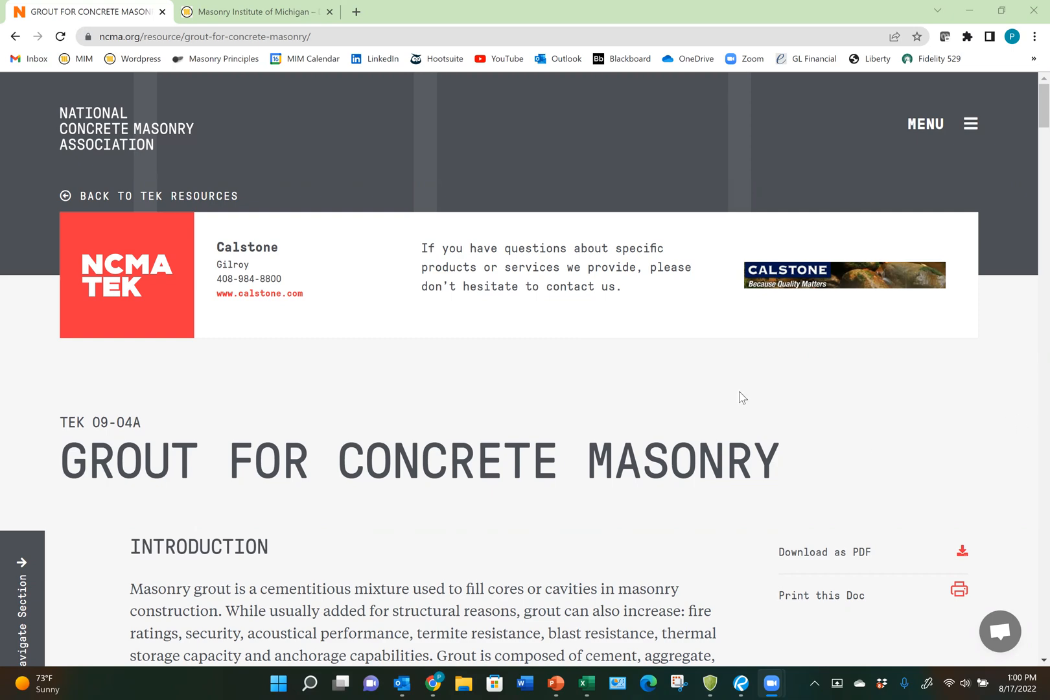
- Scroll the NCMA TEK 09-04A page down to Table 2—Grout Volume Estimation
scroll("down", 3)
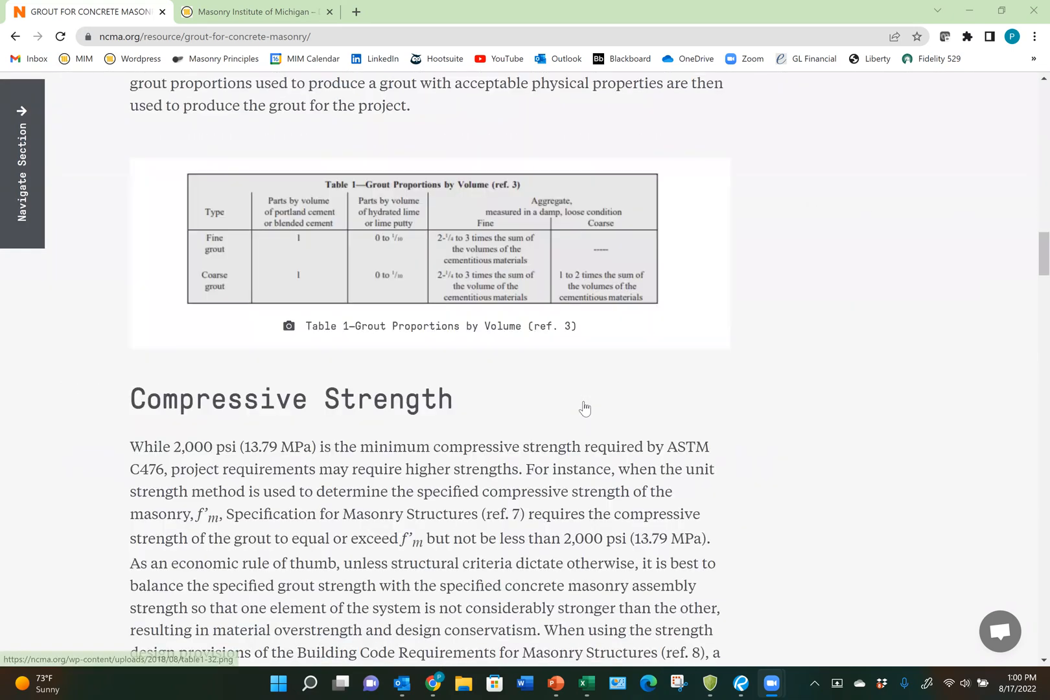
scroll("down", 3)
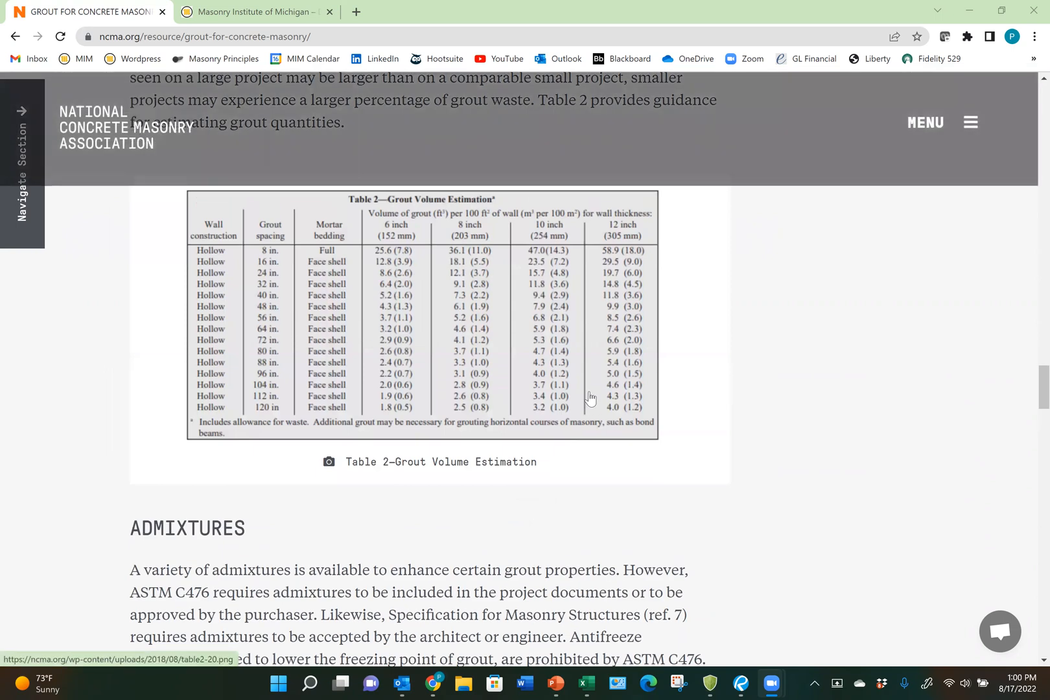
mouse_move(341, 213)
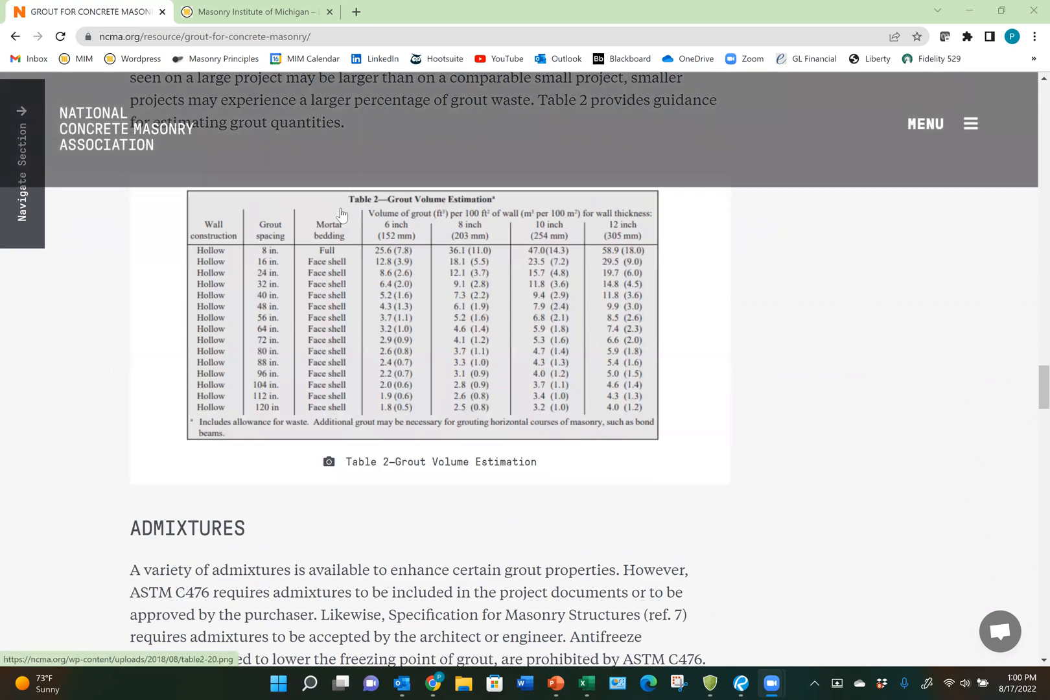
mouse_move(218, 275)
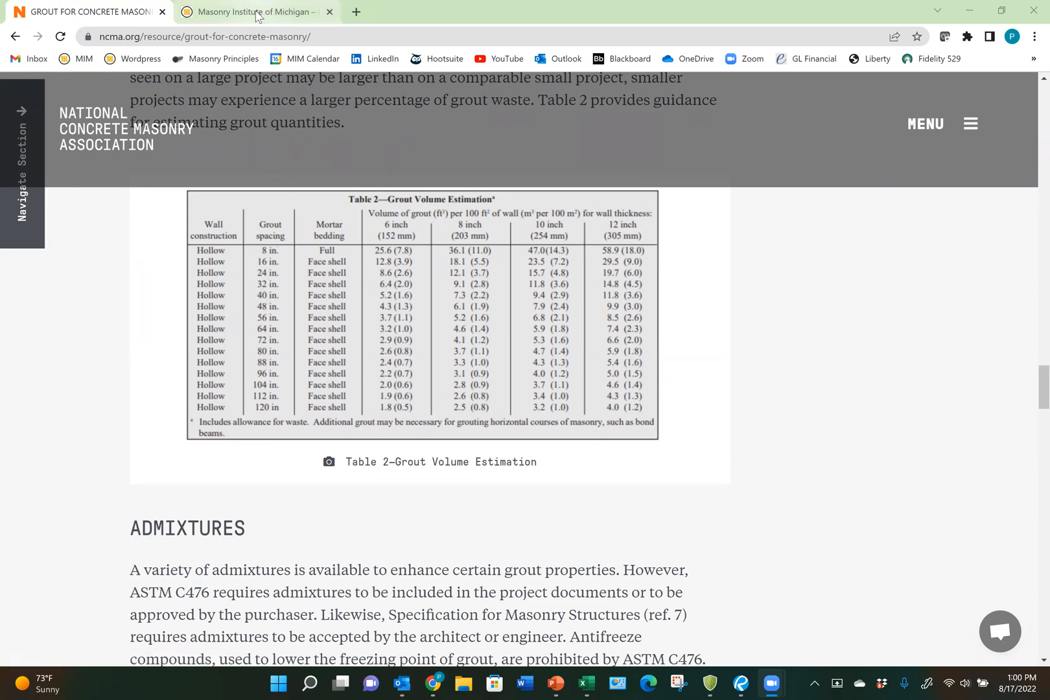
- Navigate the Masonry Institute of Michigan site to Tools & Resources > Masonry Tool Kit
left_click(252, 11)
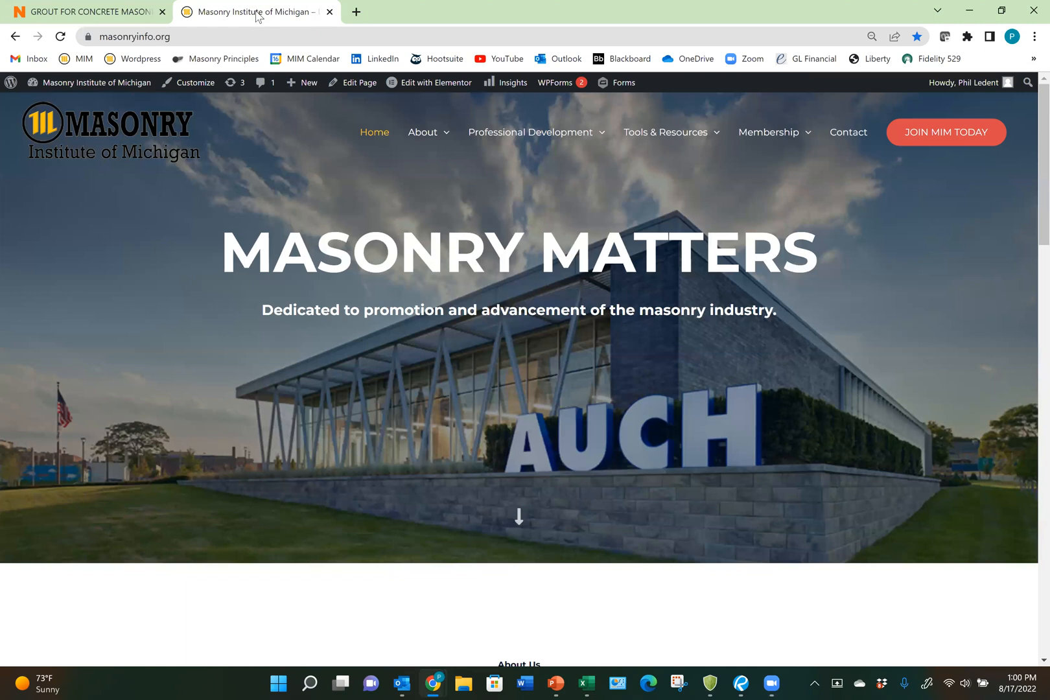
left_click(667, 132)
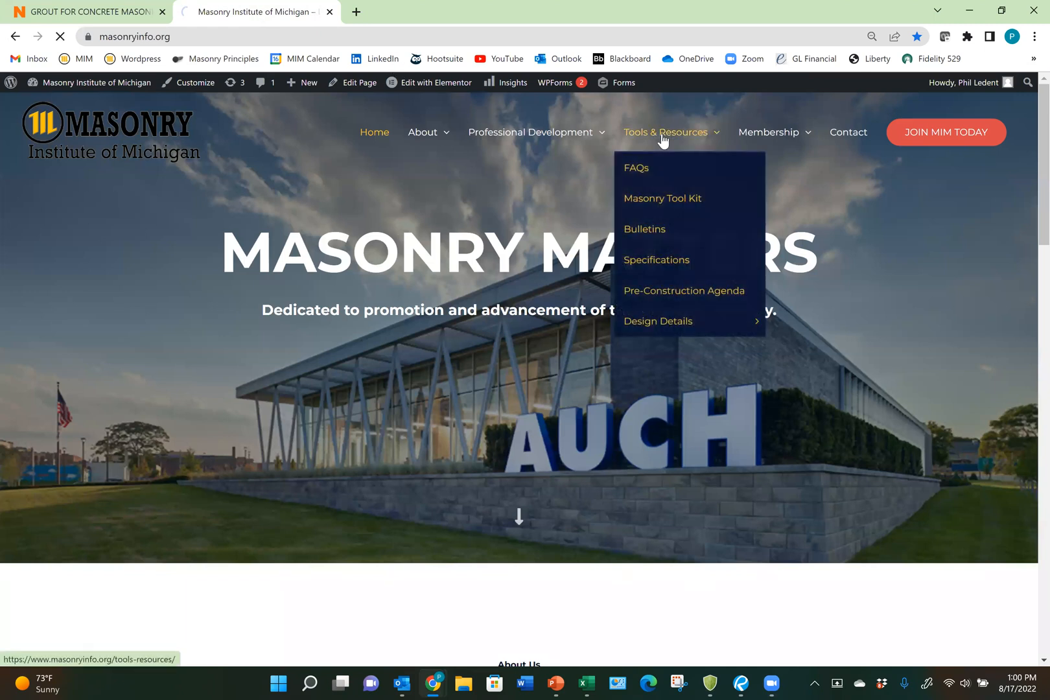
left_click(665, 132)
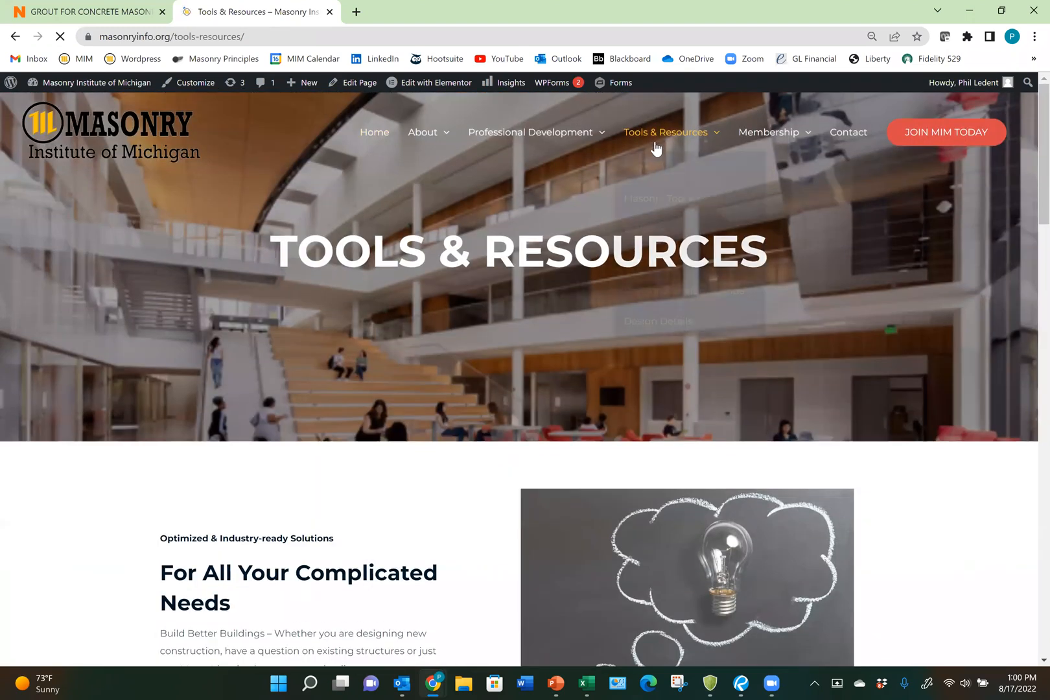
left_click(666, 132)
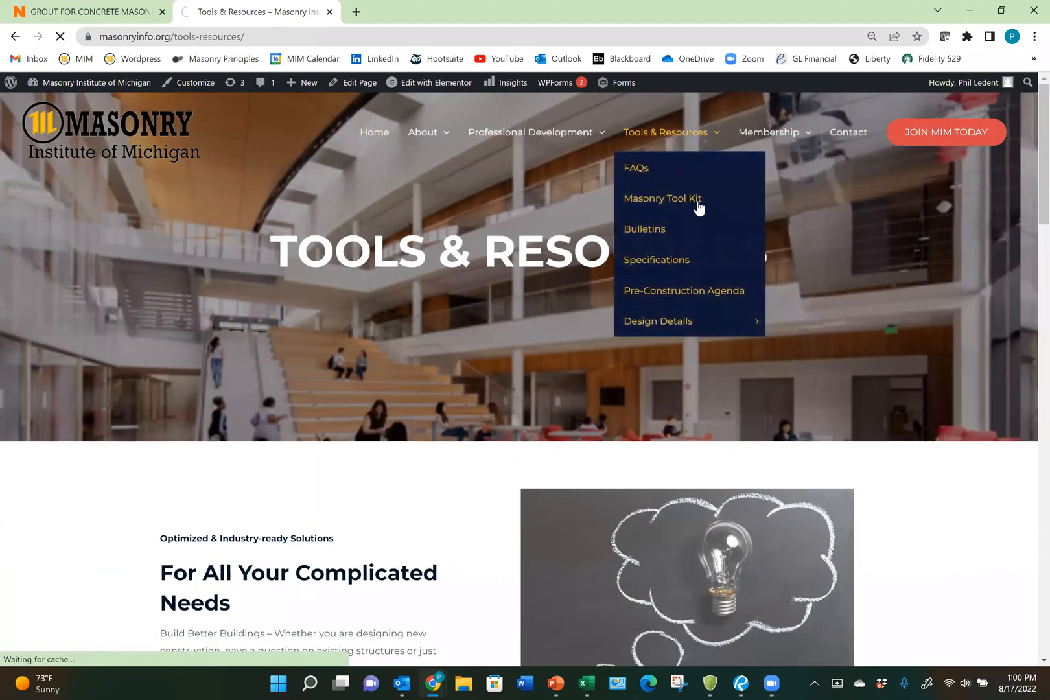
left_click(661, 198)
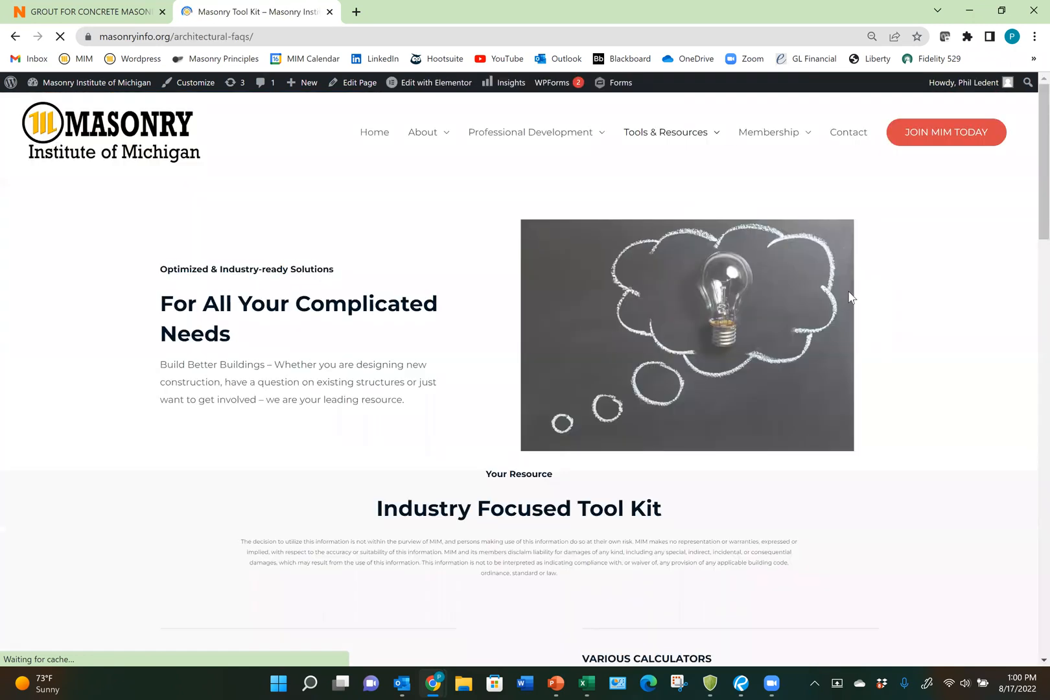
scroll("down", 3)
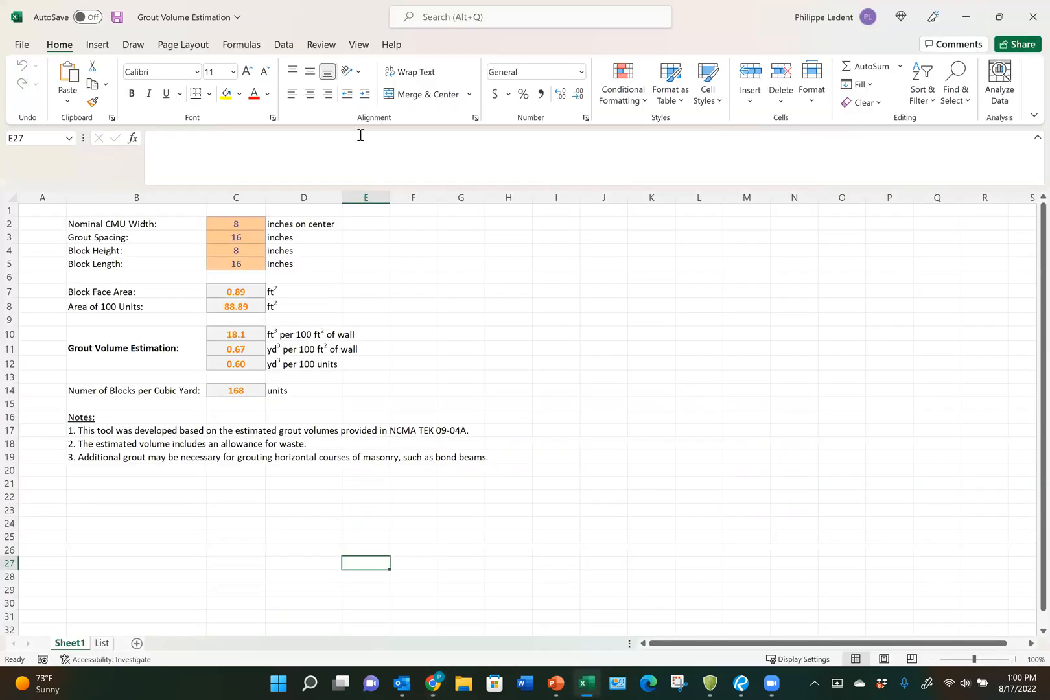
- Set the Nominal CMU Width in C2 to 12 inches
left_click(235, 223)
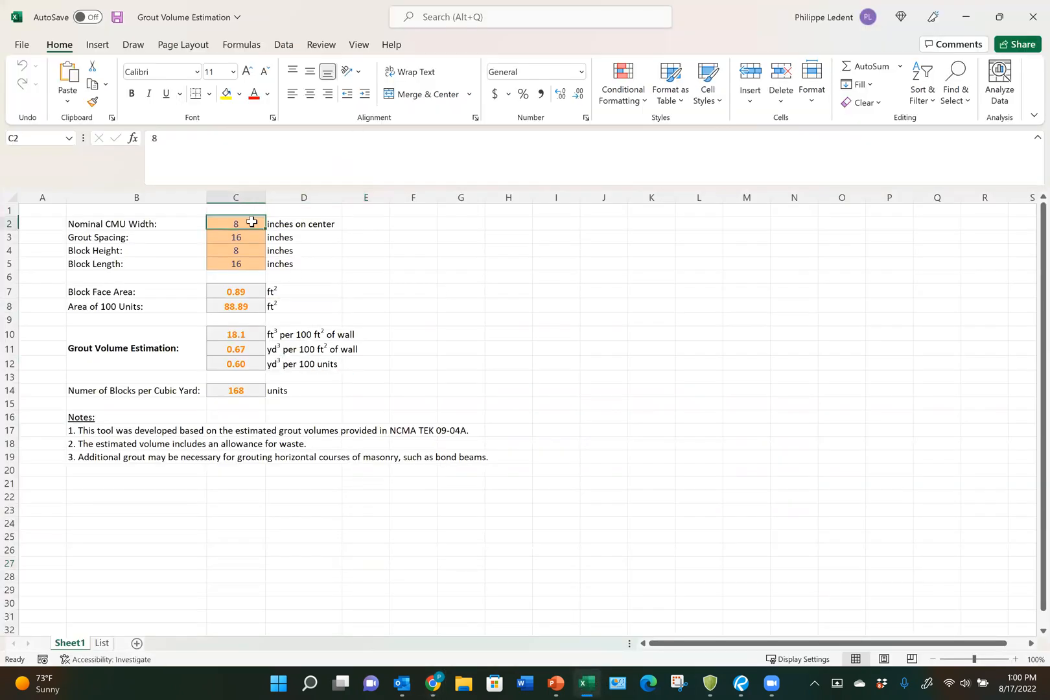
left_click(271, 224)
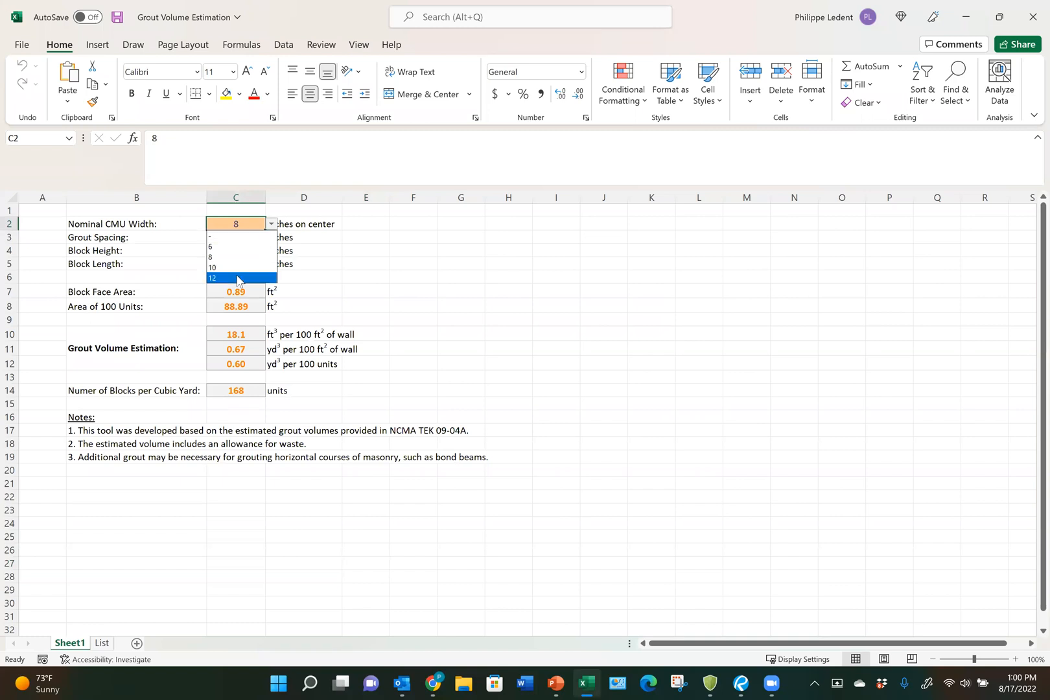
left_click(213, 278)
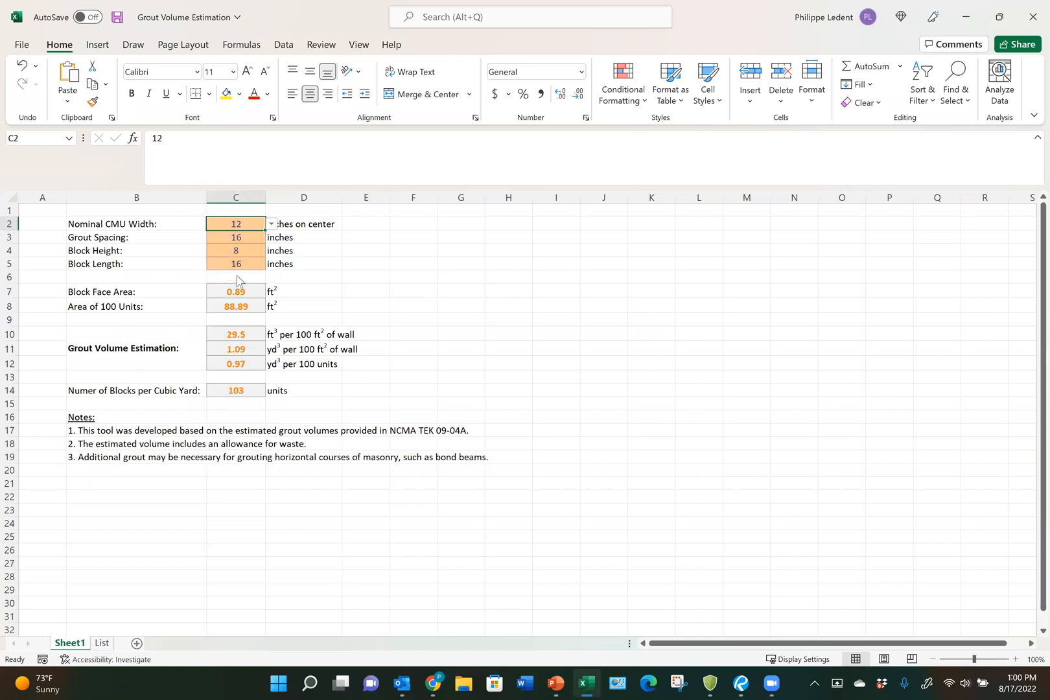
mouse_move(236, 277)
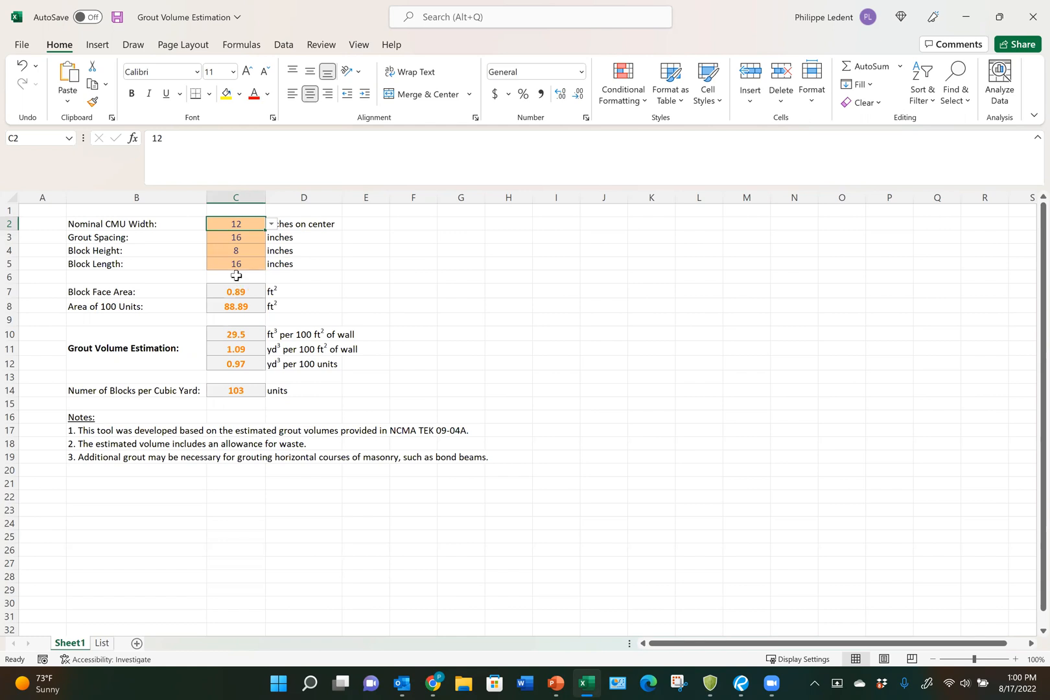
- Set the Grout Spacing in C3 to 96 inches, updating the grout results
left_click(235, 237)
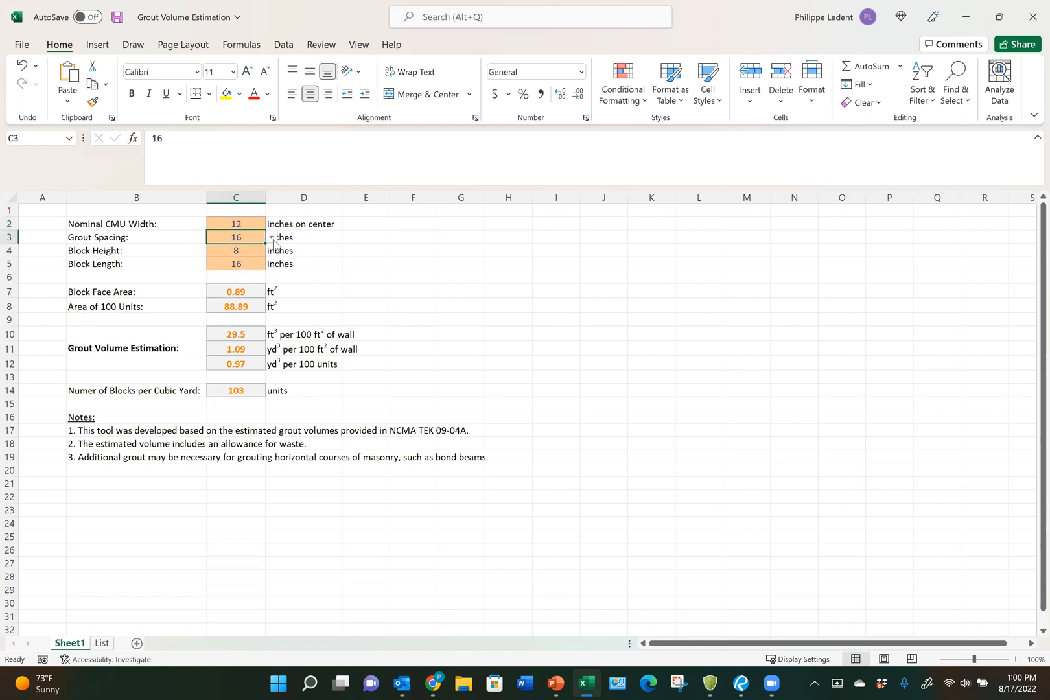
left_click(271, 237)
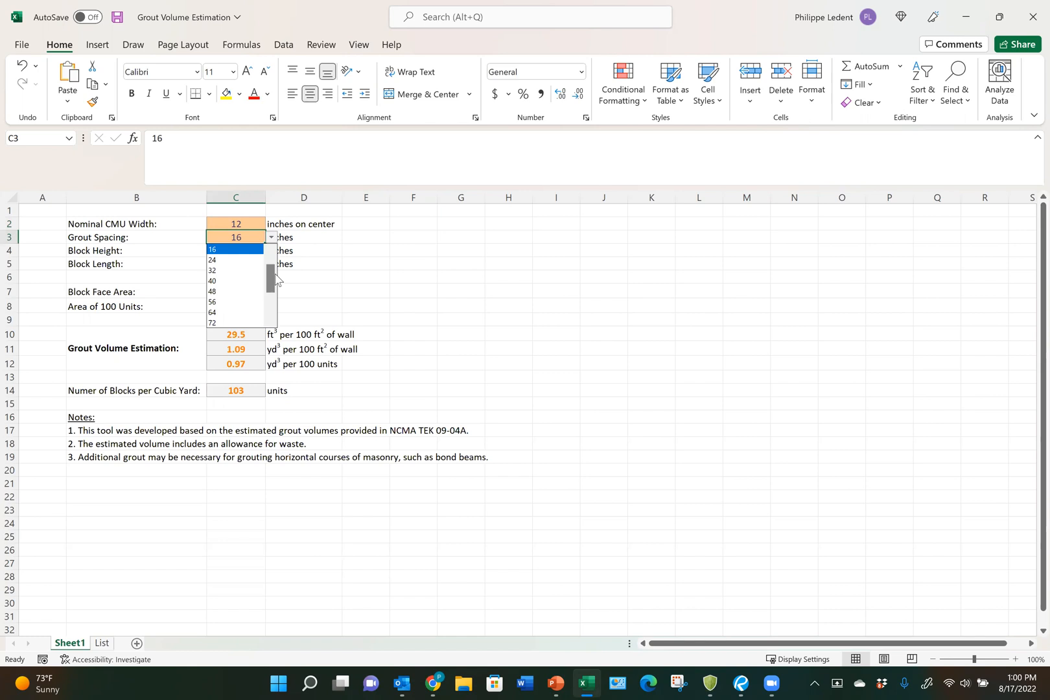
scroll("down", 3)
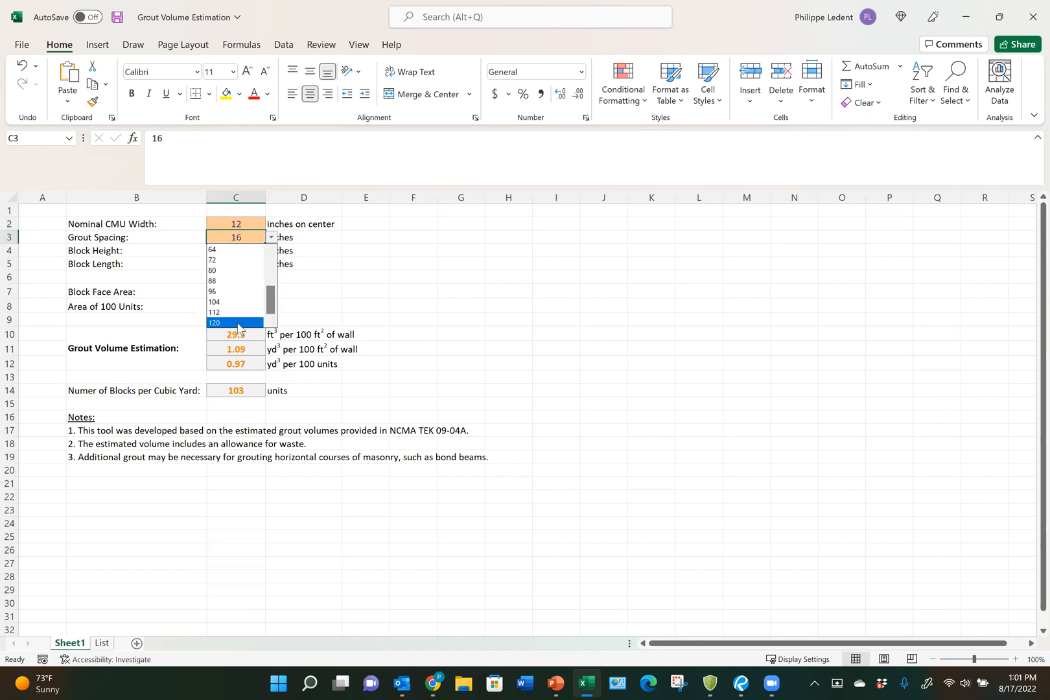
left_click(213, 291)
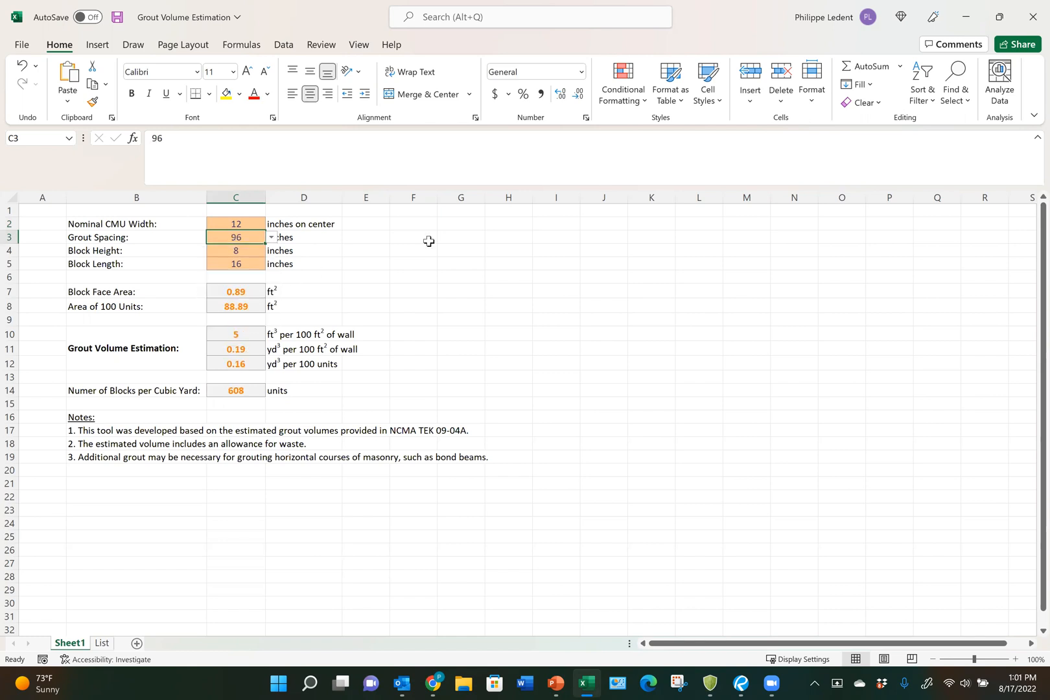
left_click(365, 290)
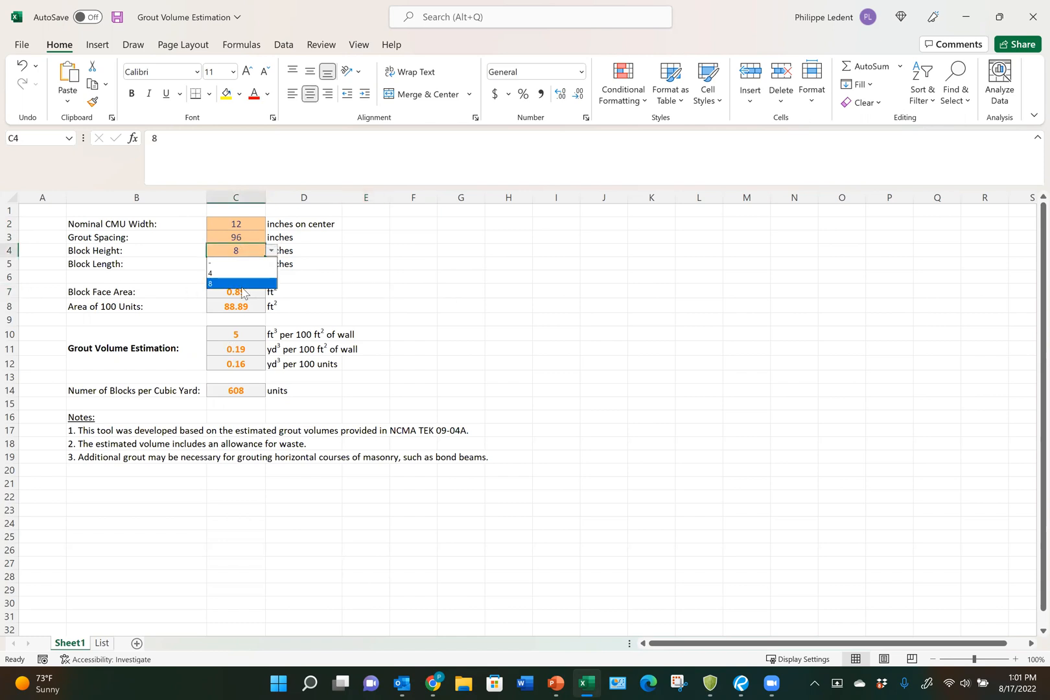
left_click(236, 263)
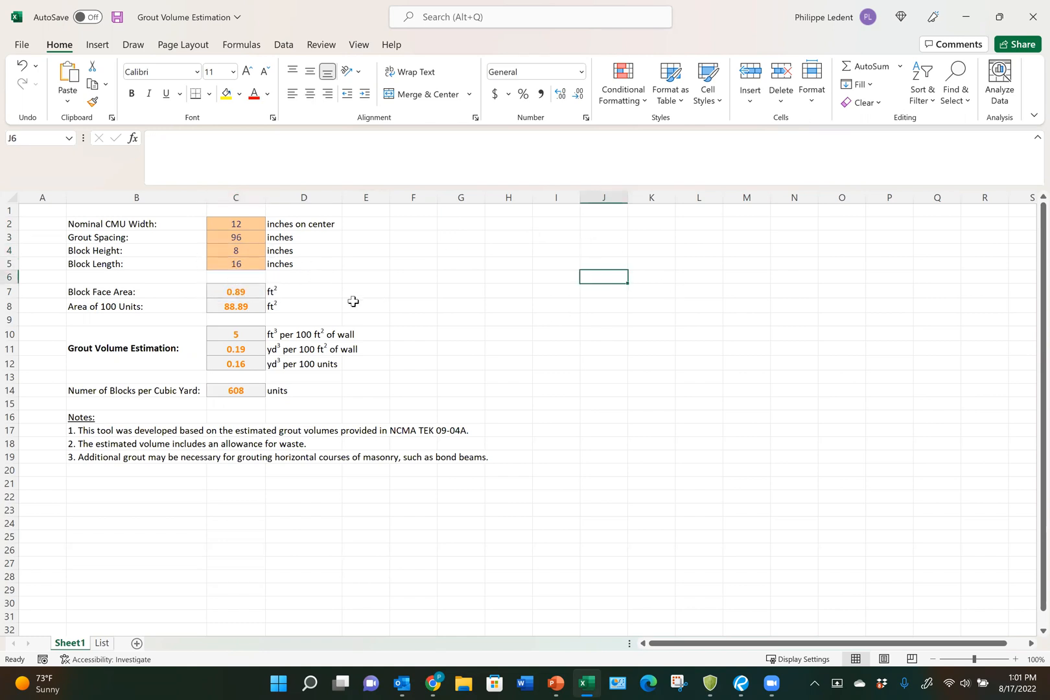
left_click(234, 292)
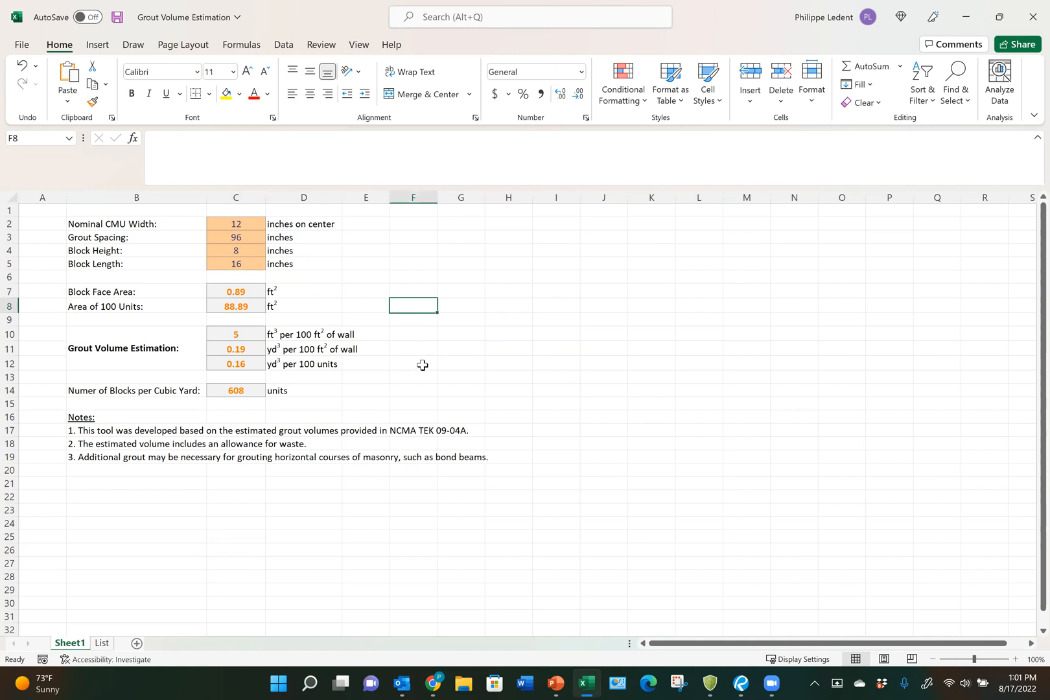
mouse_move(252, 333)
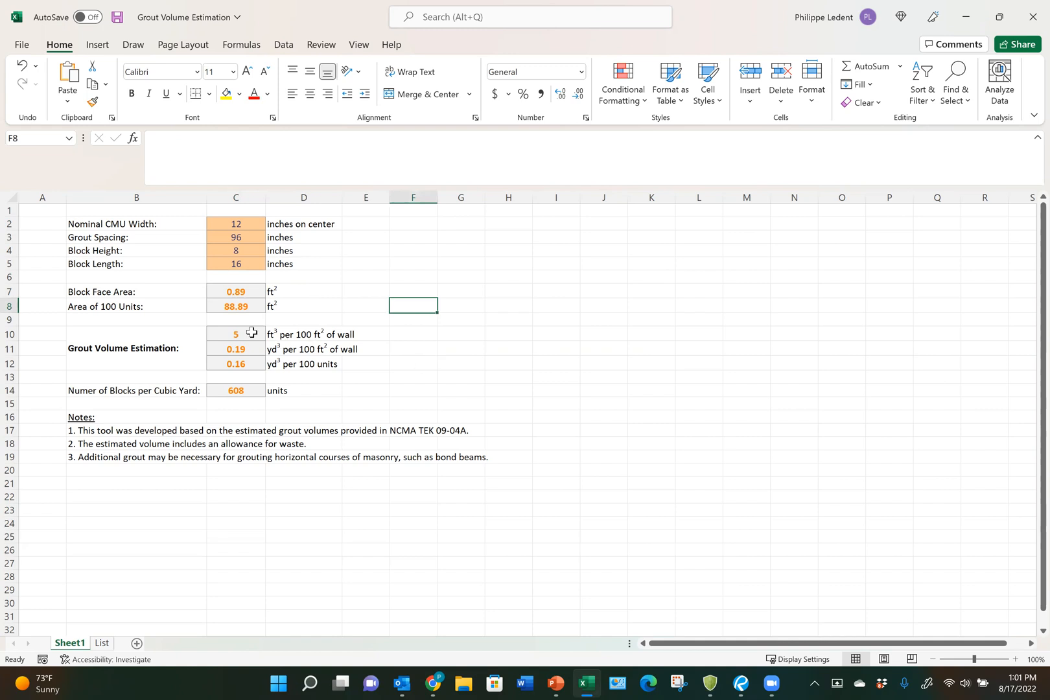
left_click(234, 333)
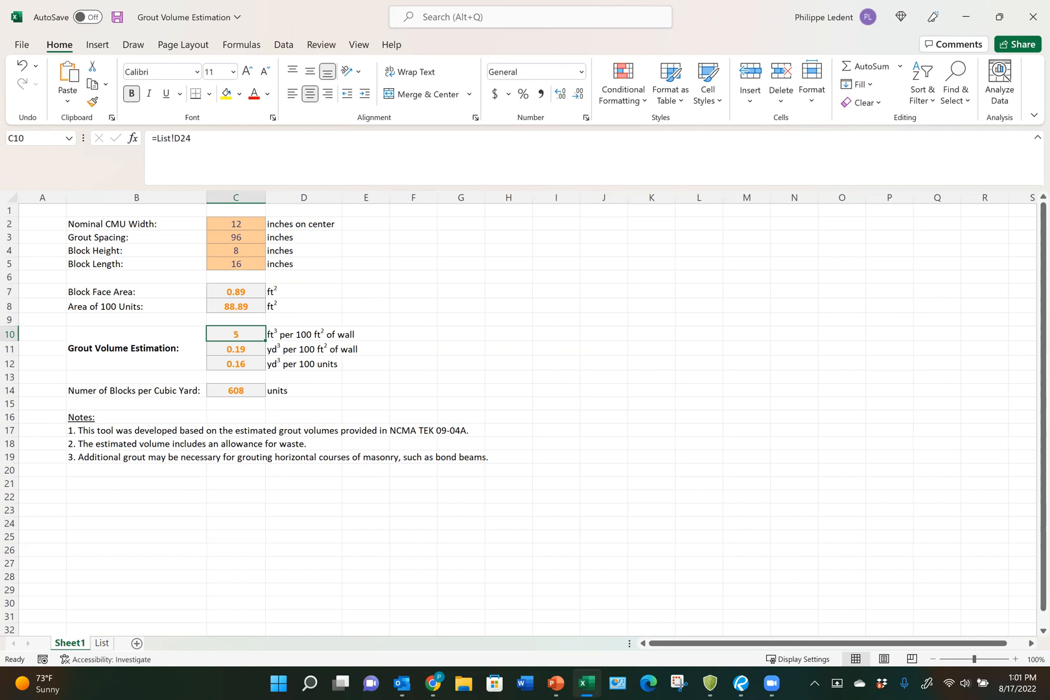
left_click(235, 364)
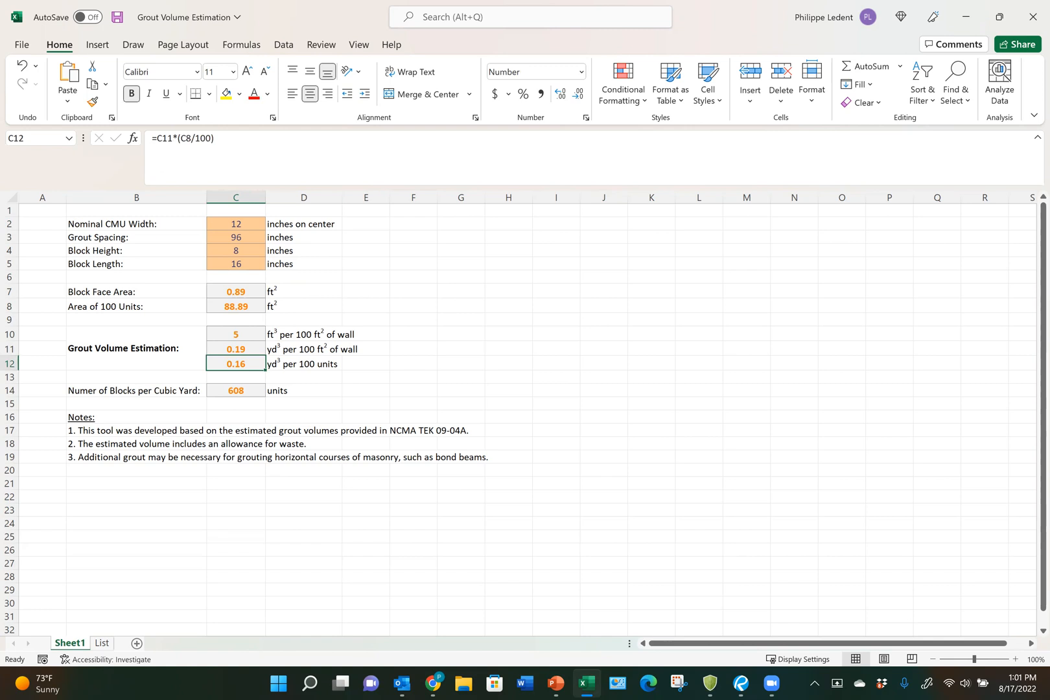
left_click(235, 390)
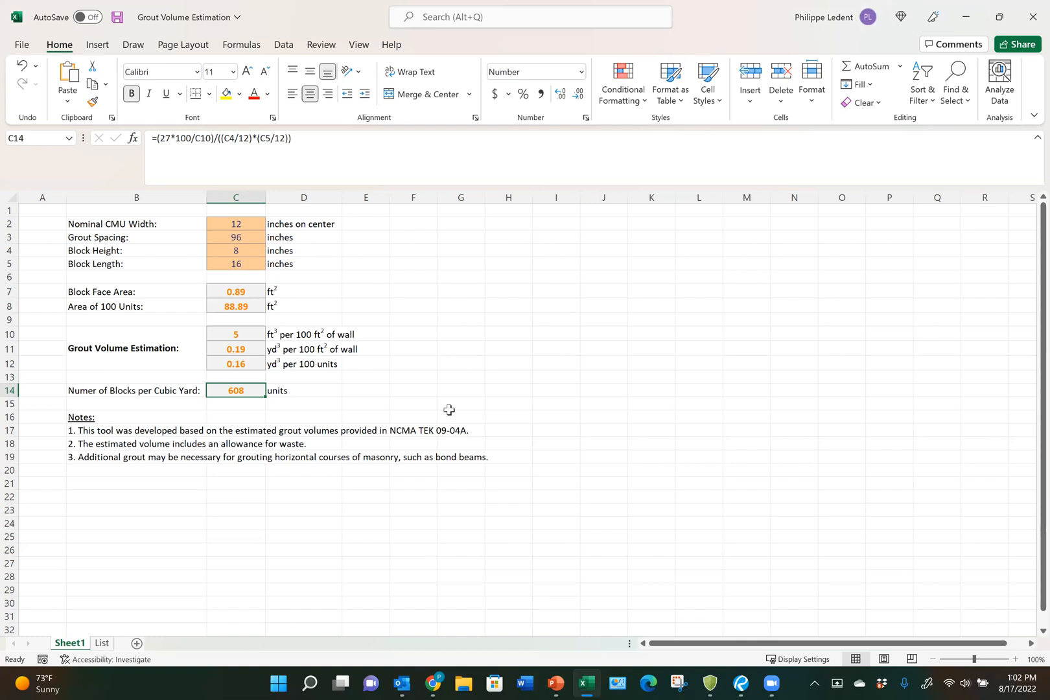
mouse_move(458, 421)
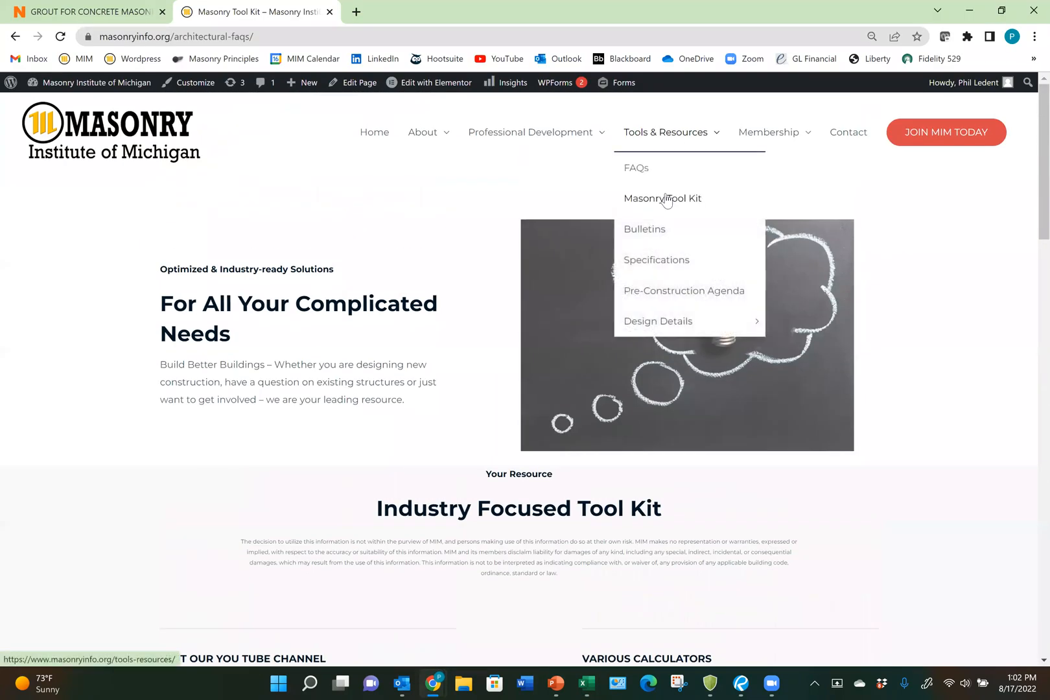
- Scroll the Masonry Tool Kit page down to the Various Calculators list
scroll("down", 3)
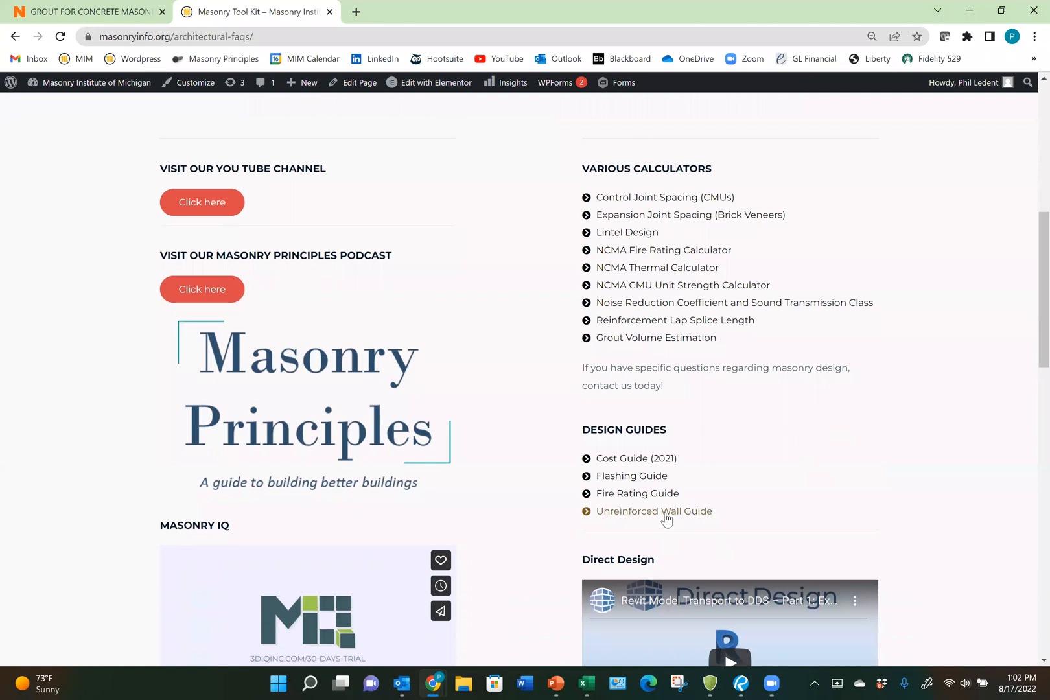
mouse_move(639, 357)
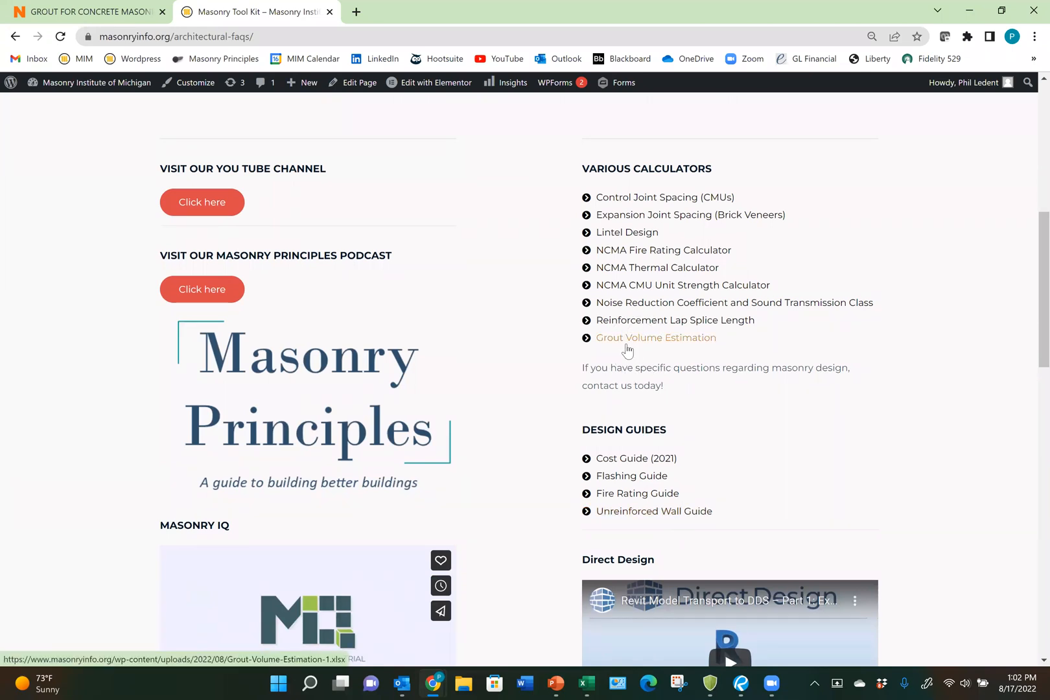
mouse_move(616, 482)
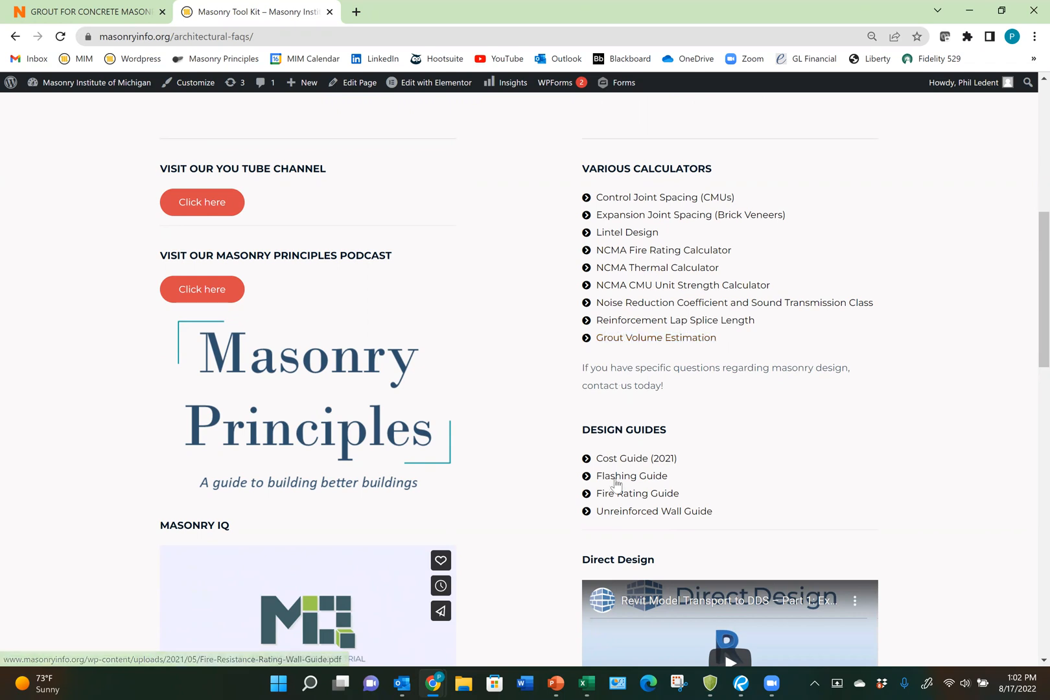